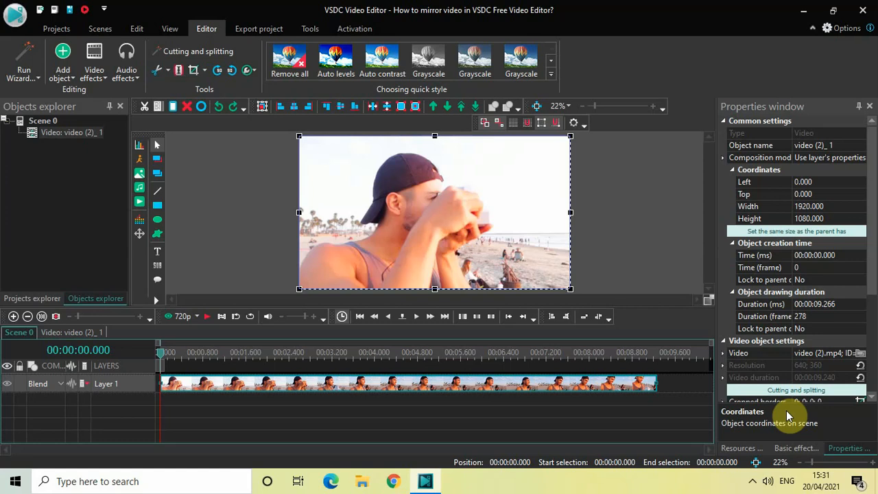
mouse_move(464, 424)
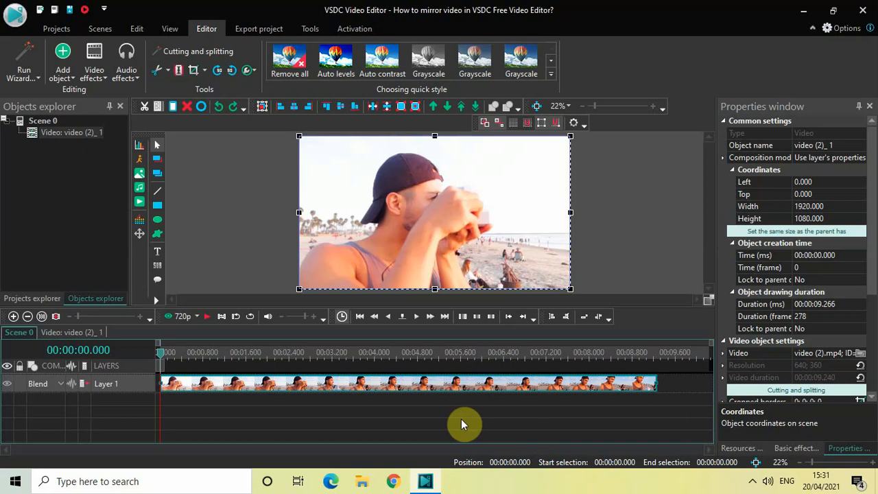
mouse_move(412, 422)
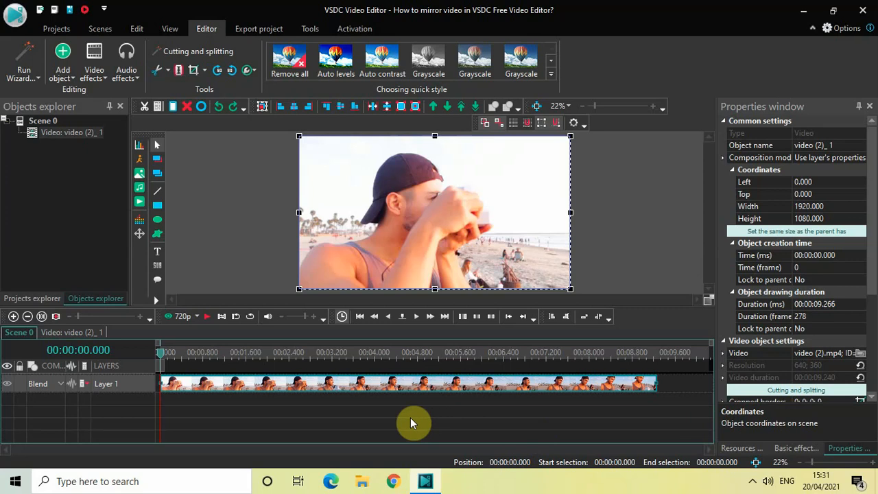
mouse_move(372, 422)
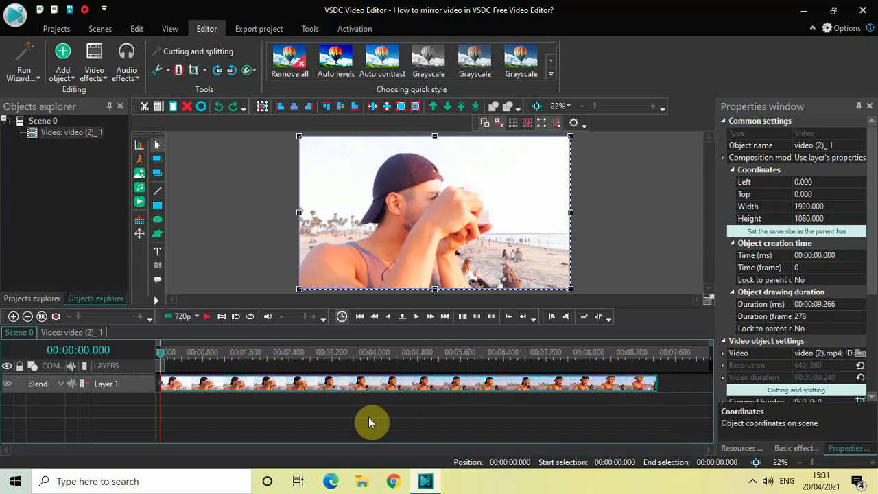
mouse_move(432, 211)
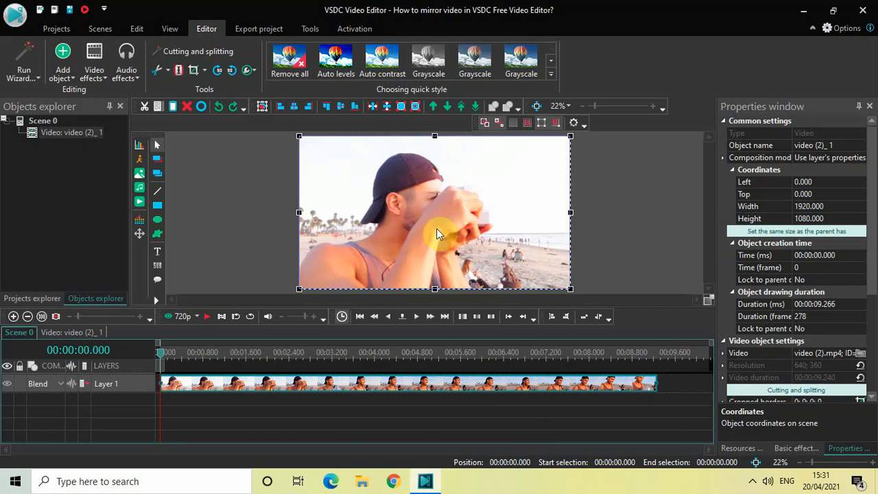
mouse_move(464, 230)
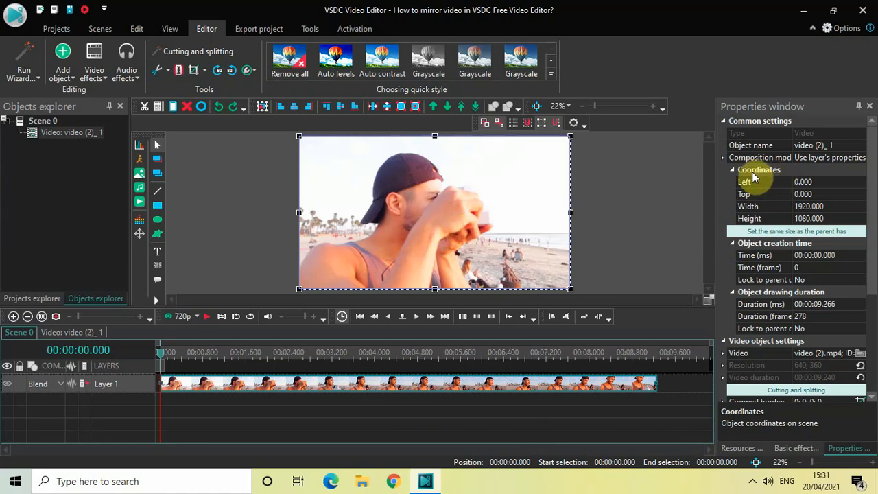
mouse_move(733, 114)
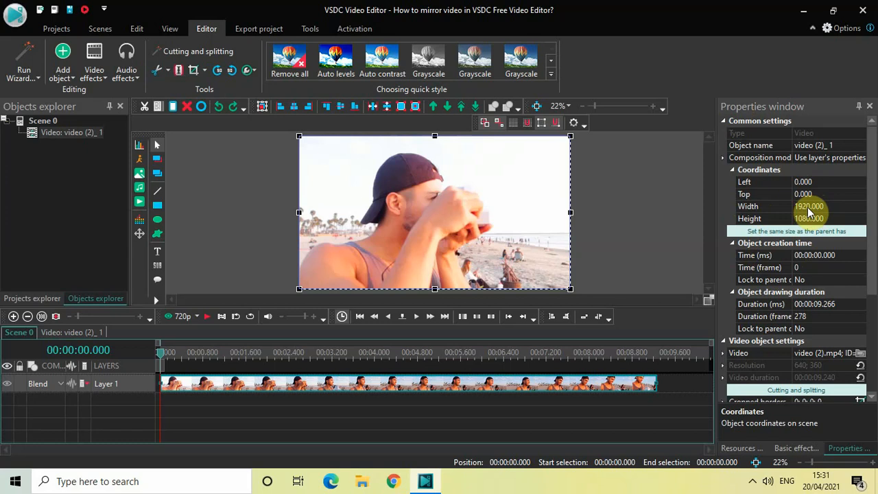
Set the clip's Width to 960 so it fills only the left half of the scene.
left_click(809, 206)
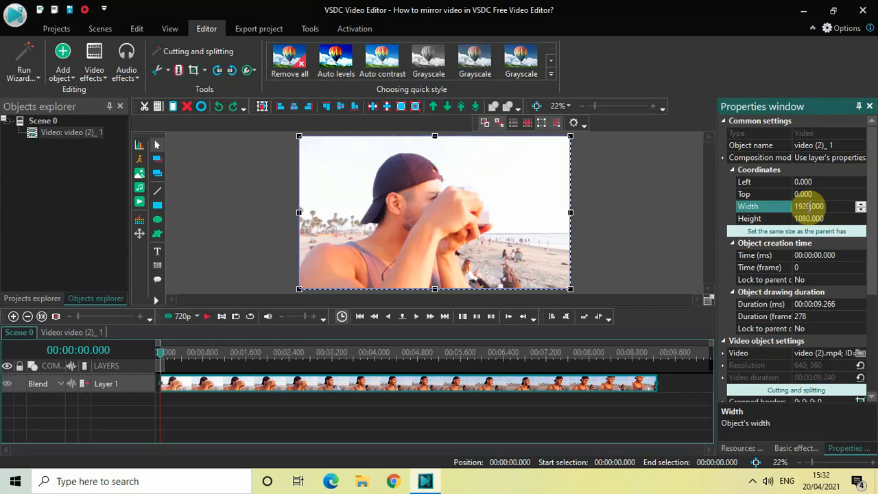
type("9")
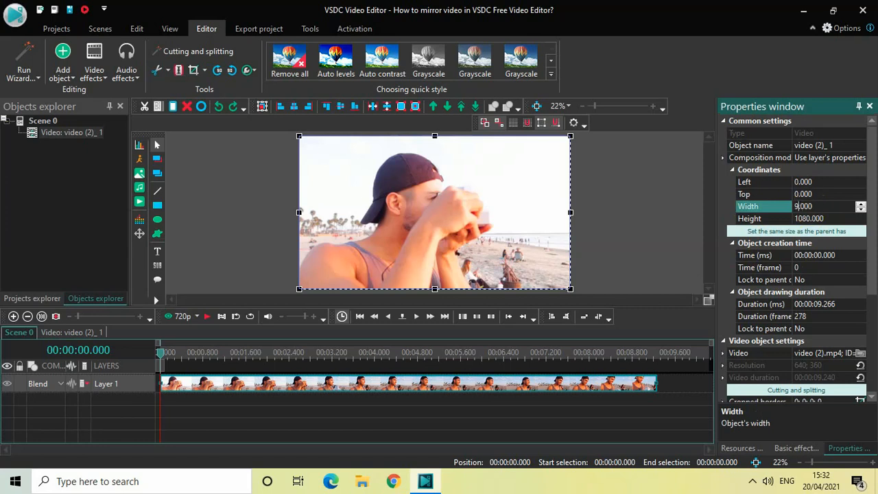
type("960")
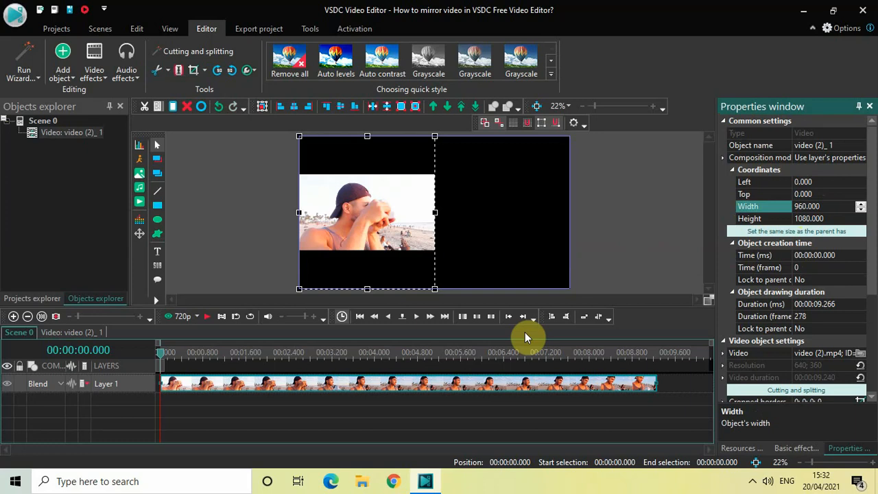
mouse_move(370, 199)
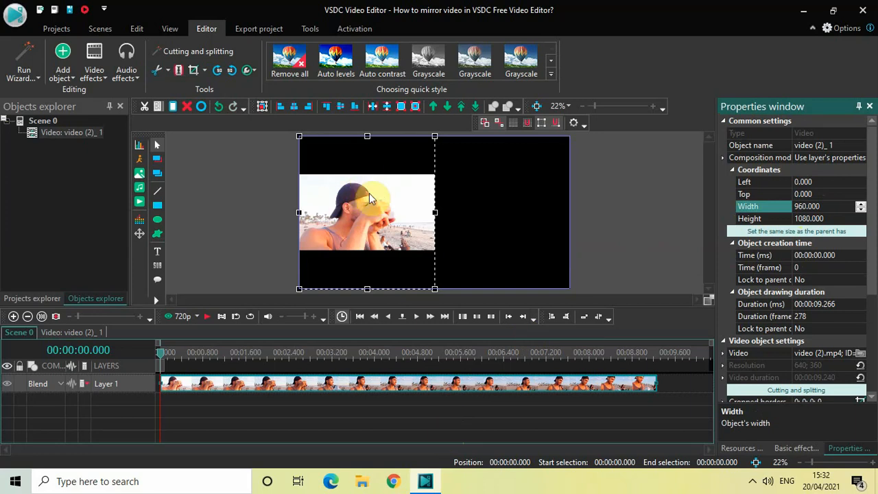
mouse_move(350, 195)
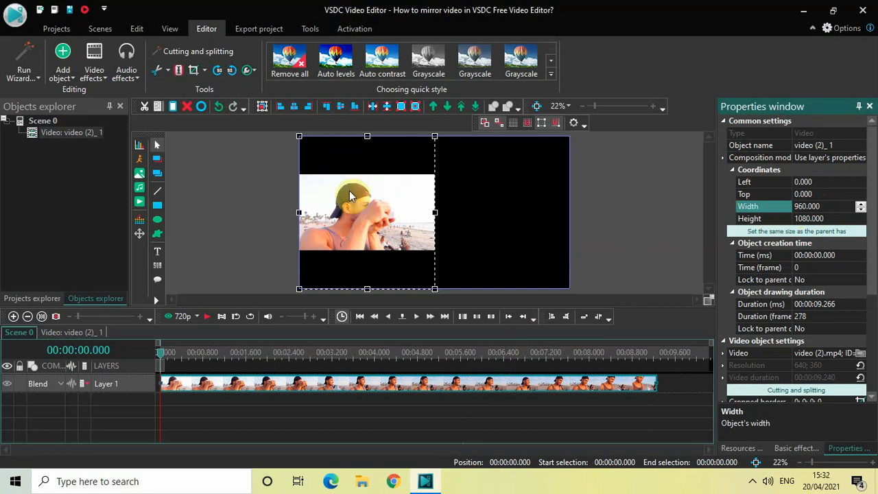
mouse_move(368, 178)
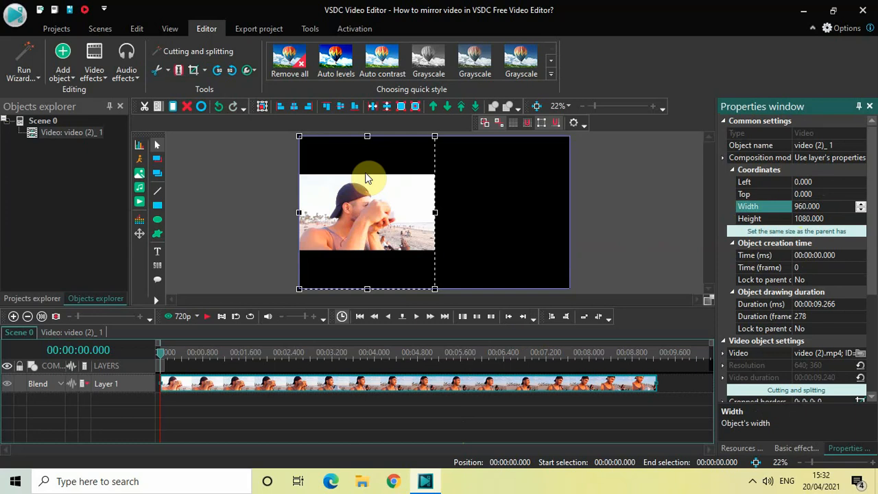
mouse_move(336, 157)
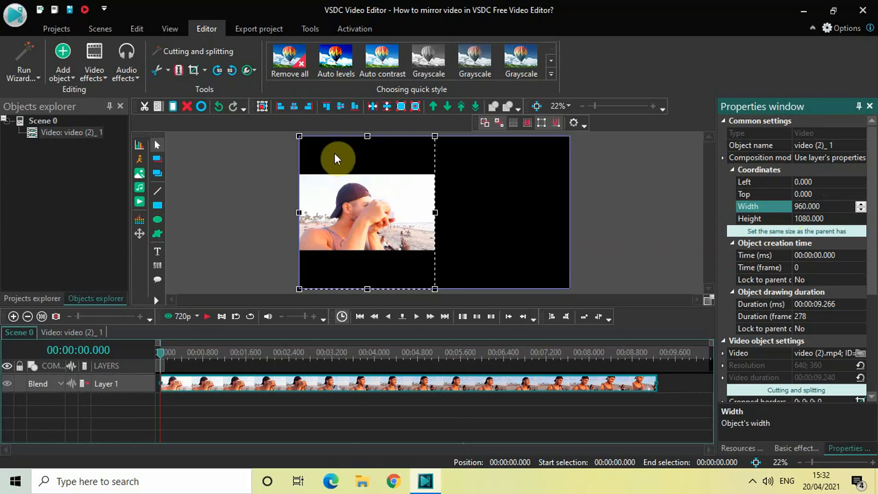
mouse_move(379, 167)
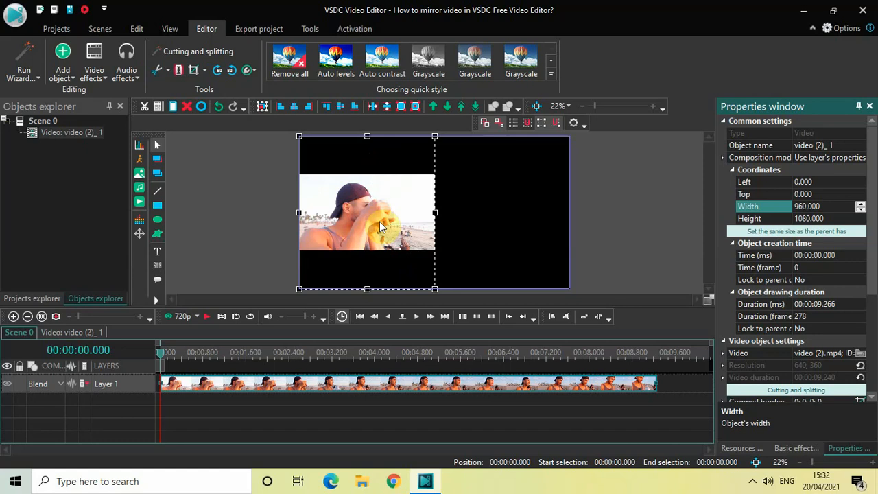
mouse_move(617, 240)
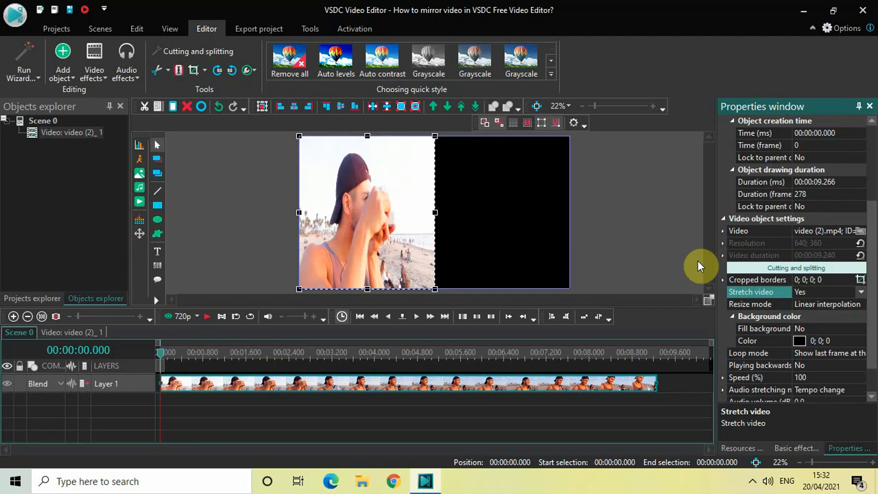
mouse_move(620, 200)
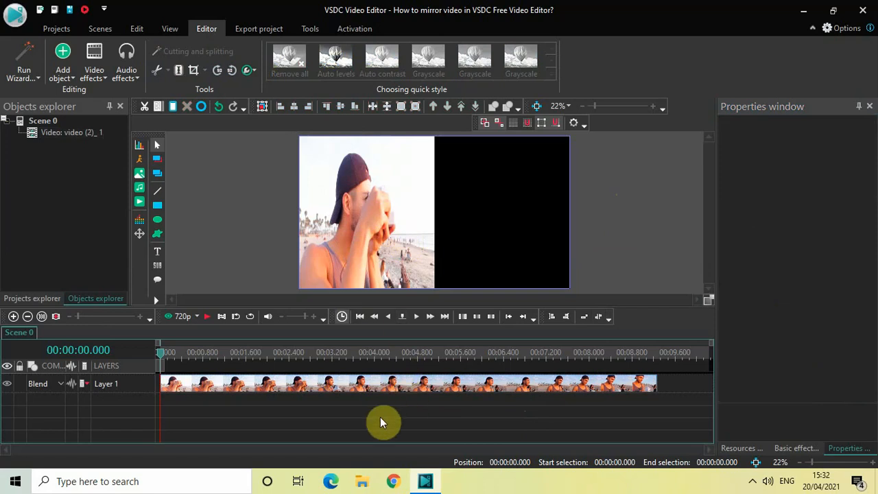
Paste a duplicate of the stretched beach clip onto a second layer.
left_click(360, 384)
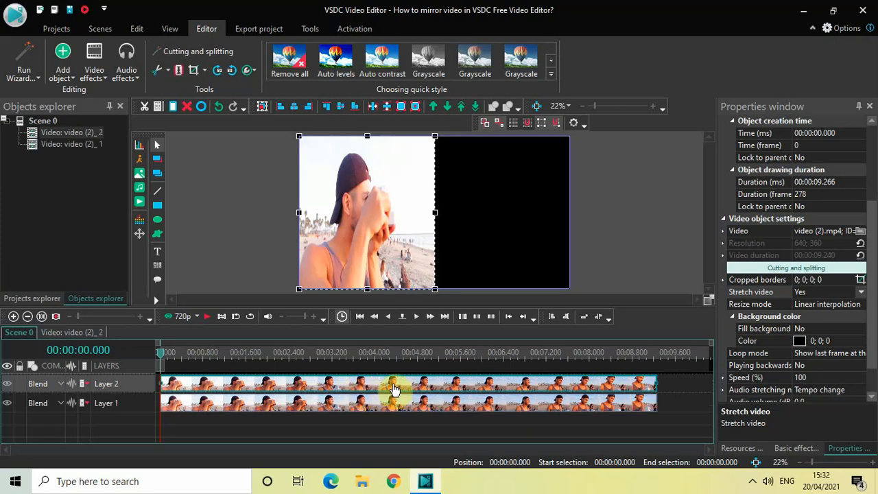
mouse_move(381, 389)
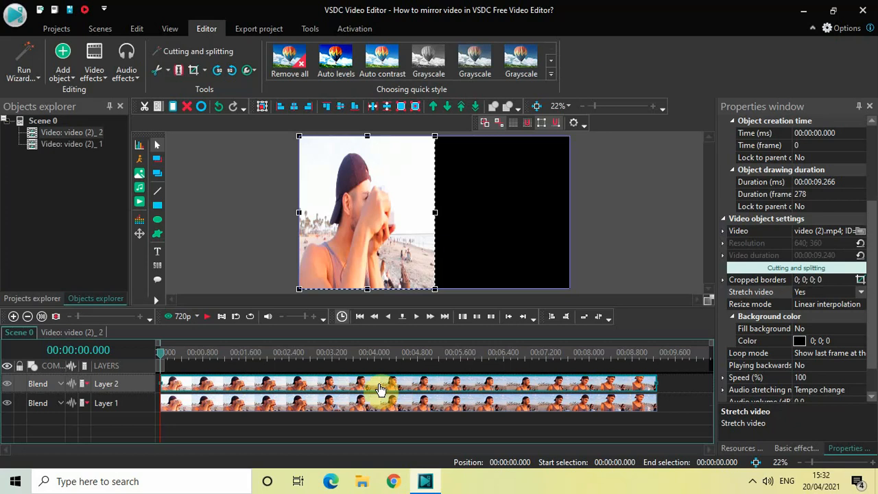
mouse_move(364, 214)
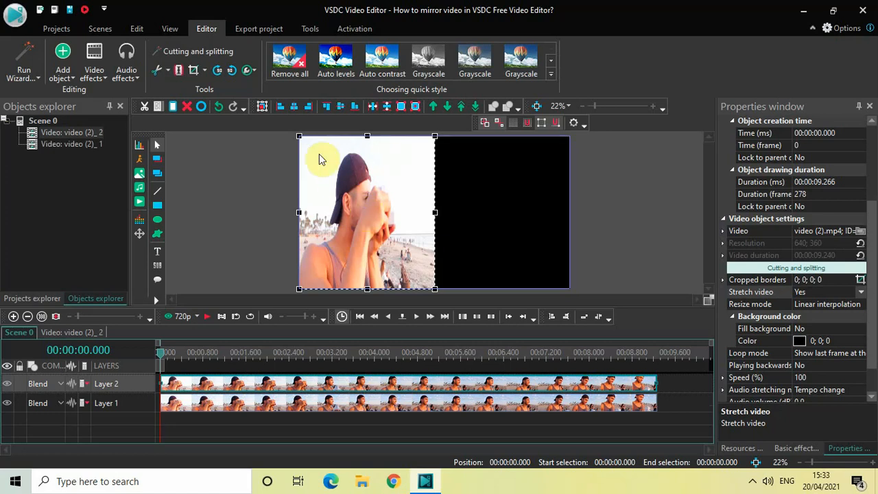
mouse_move(310, 105)
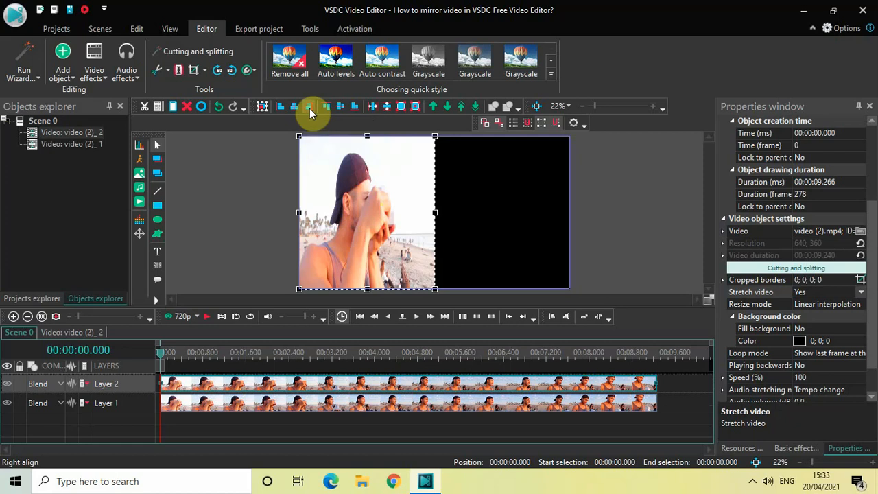
Right-align the duplicate clip so it occupies the right half of the scene.
left_click(310, 107)
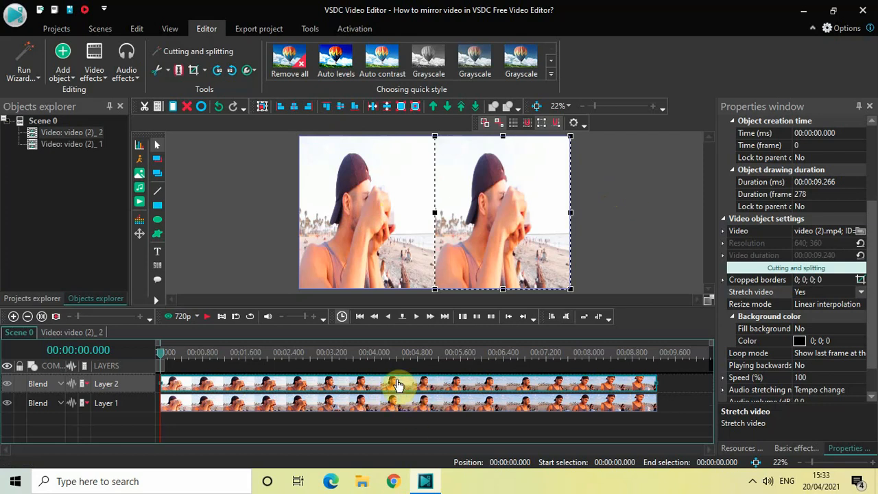
mouse_move(400, 387)
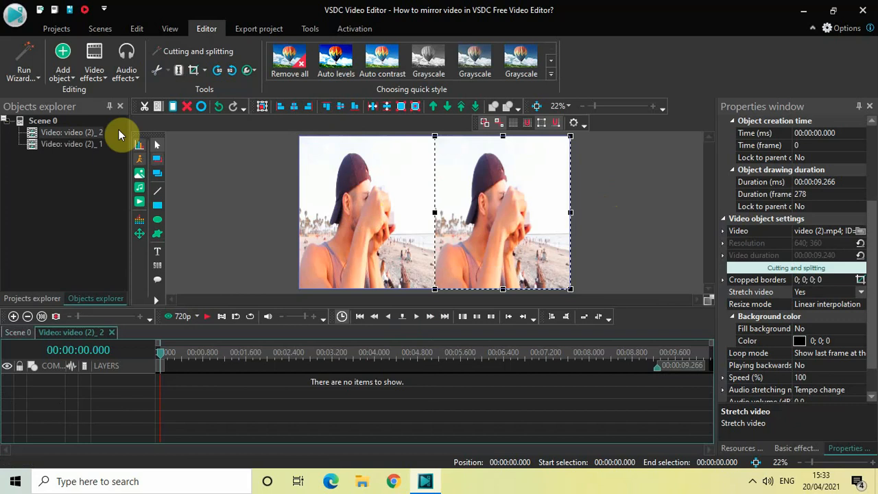
Add a Flip transform effect to the copy and accept its position settings.
left_click(93, 62)
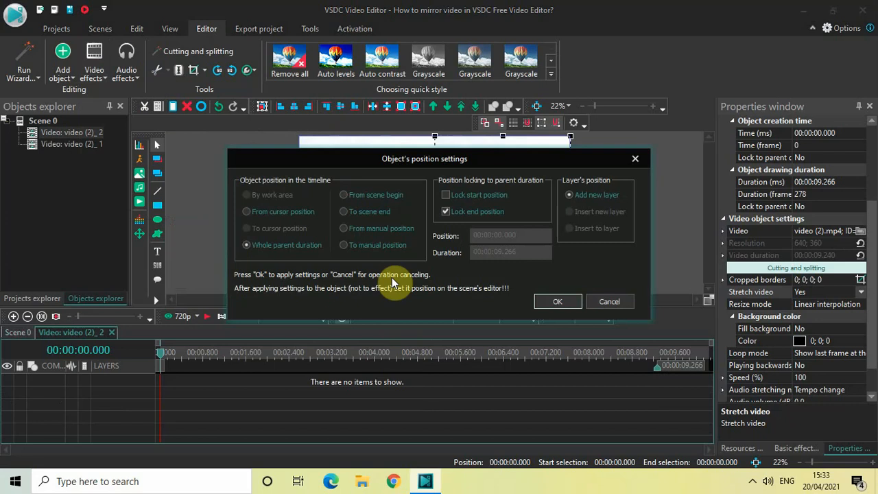
left_click(557, 301)
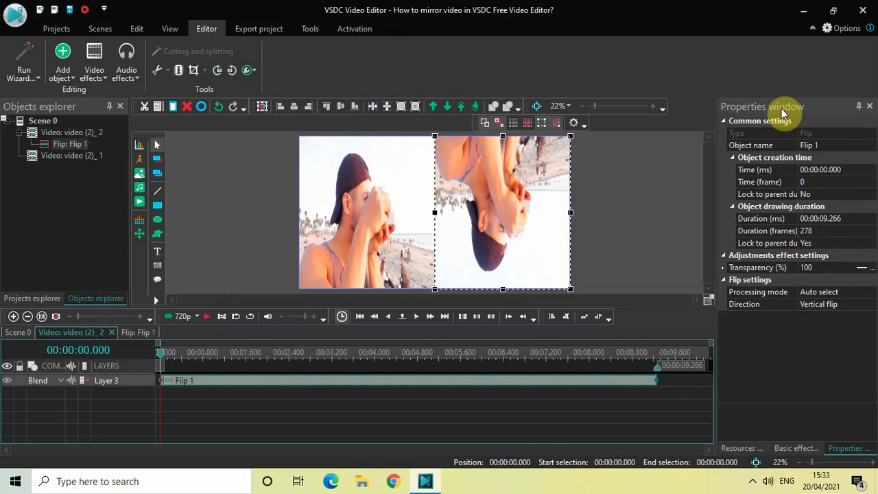
mouse_move(779, 320)
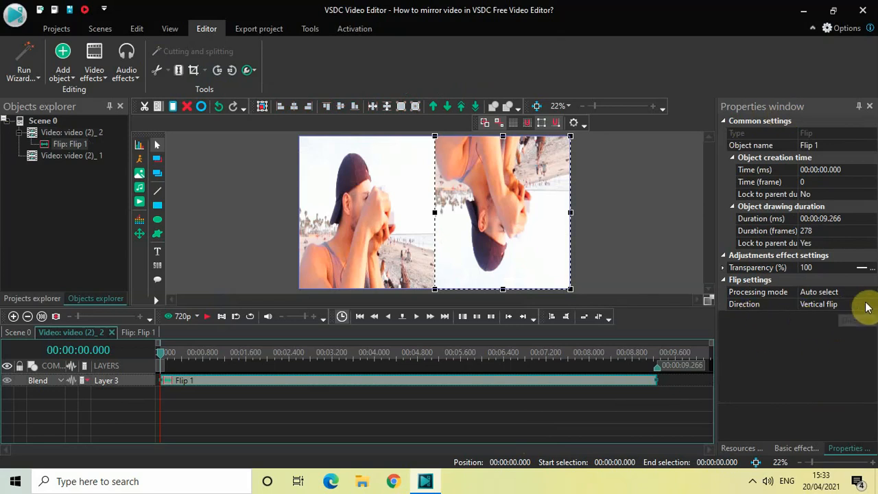
Set the Flip direction to Horizontal and play the scene to preview the mirror.
left_click(761, 304)
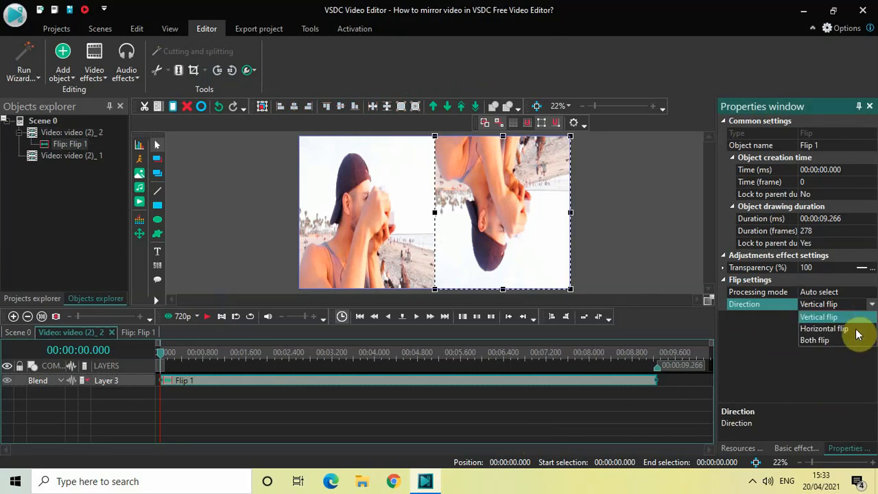
left_click(823, 328)
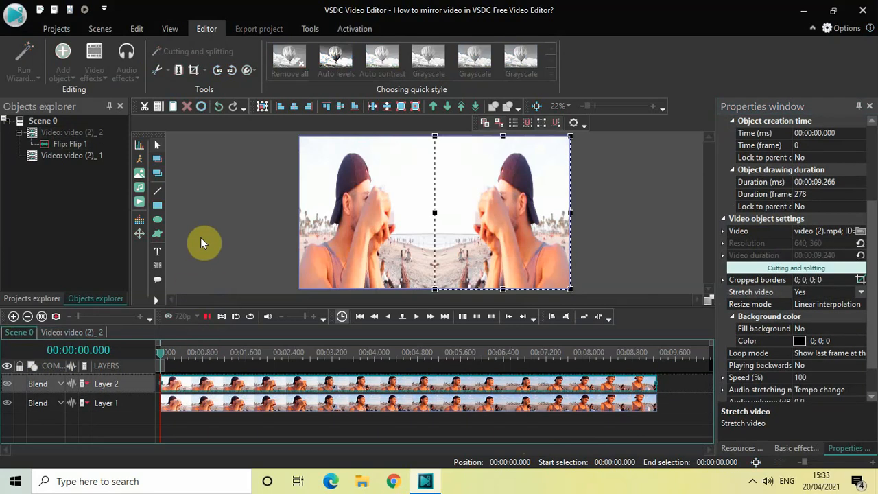
left_click(416, 316)
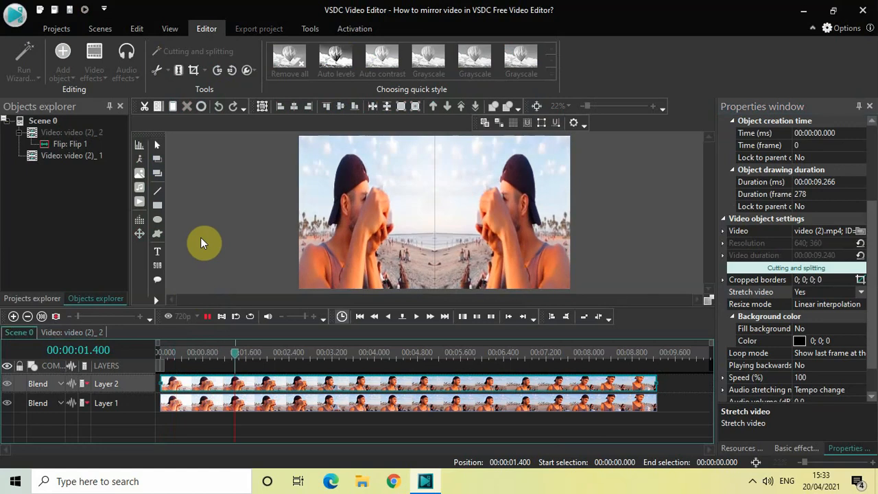